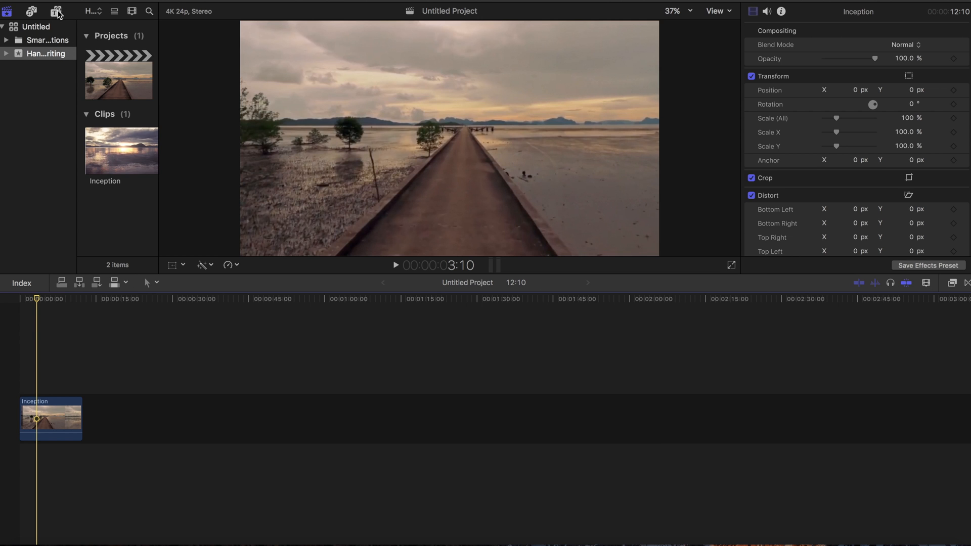
Step: Search 'bas' in Titles and drop Basic Title above the Inception clip
left_click(52, 11)
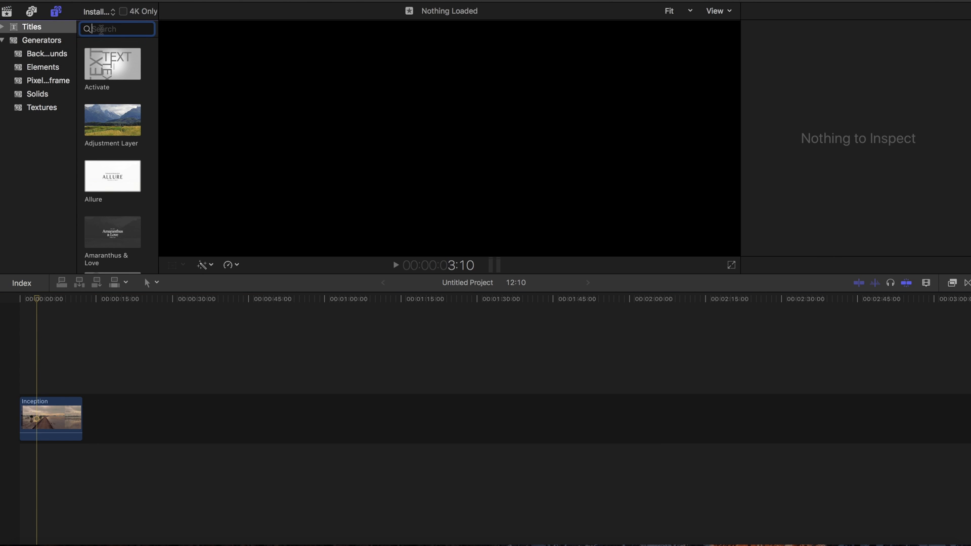
type("basic")
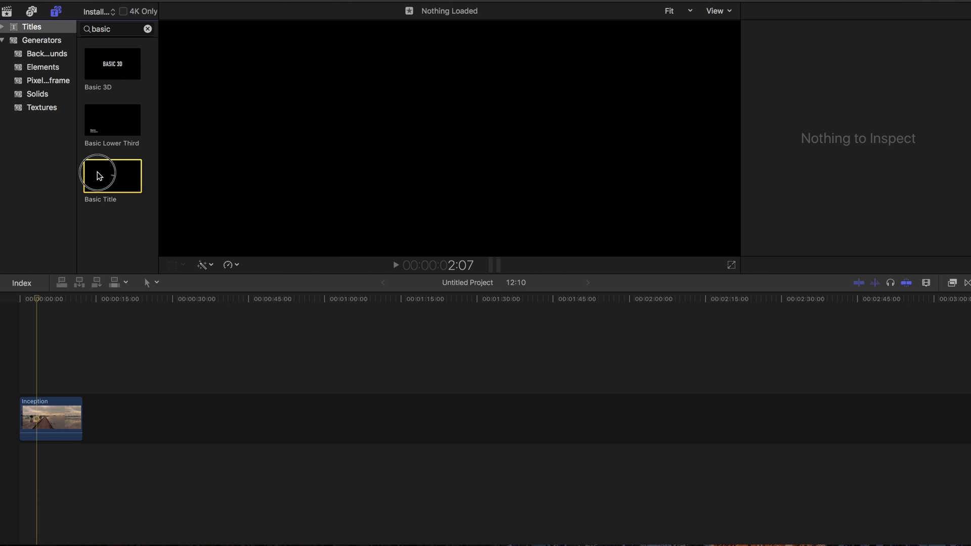
left_click_drag(112, 175, 43, 386)
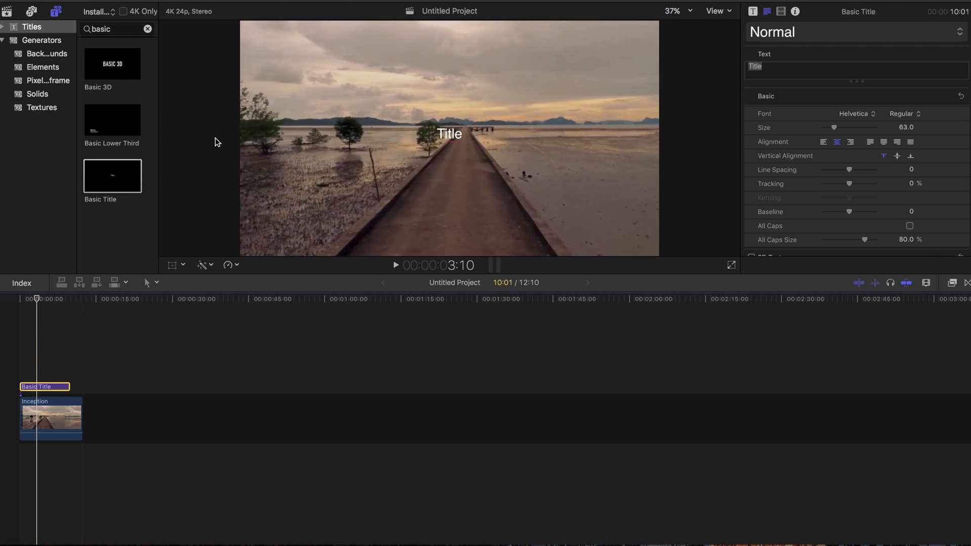
mouse_move(764, 96)
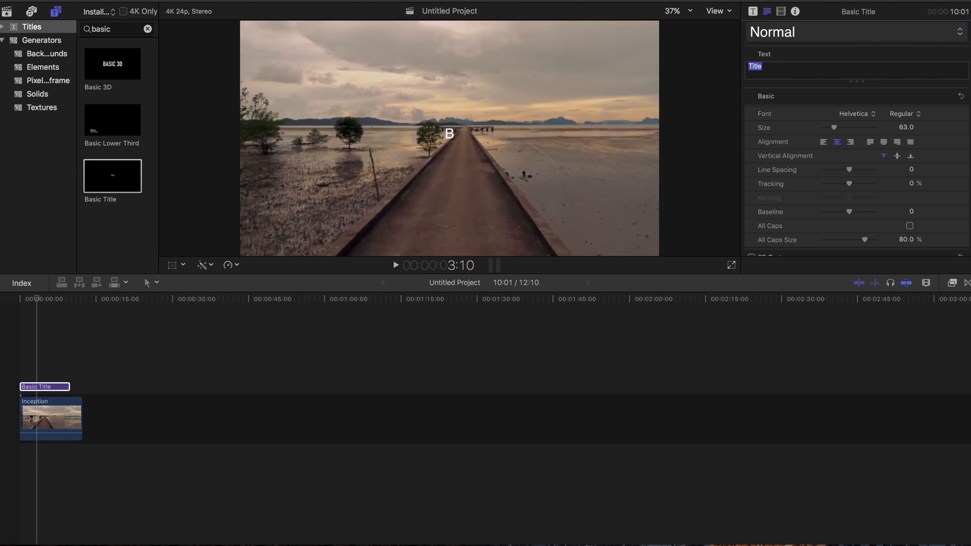
Step: Enter 'Beyond', switch the font to Gloss And Bloom and widen the tracking to 8.41%
type("Beyond")
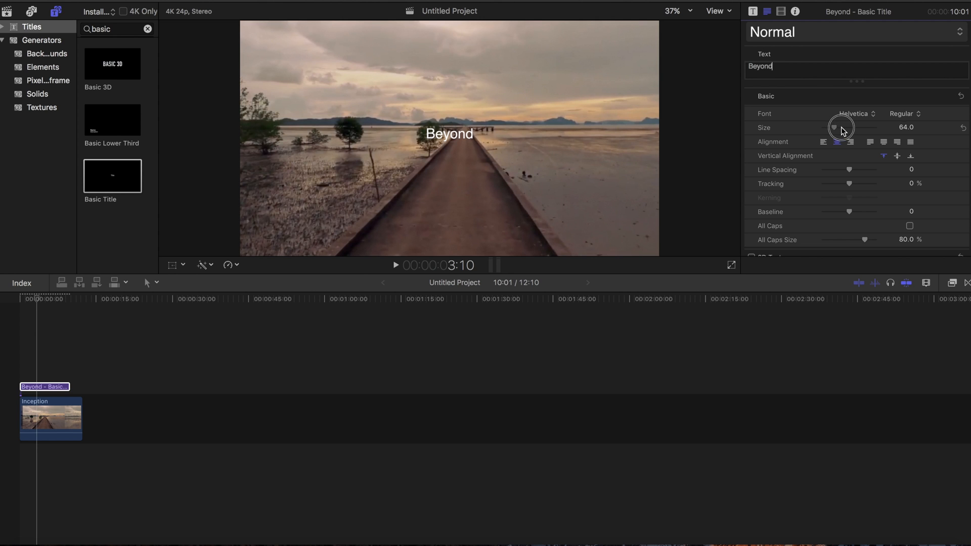
left_click(853, 113)
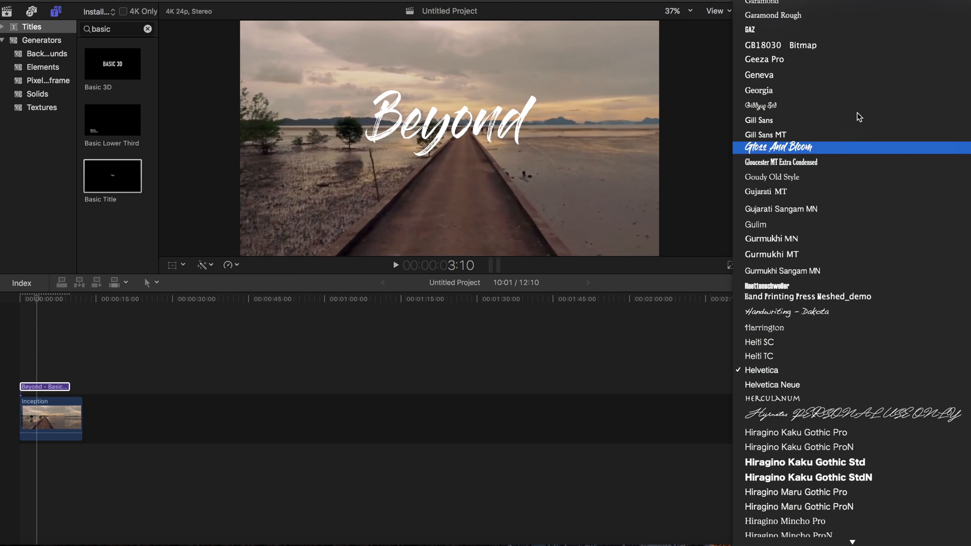
left_click(778, 148)
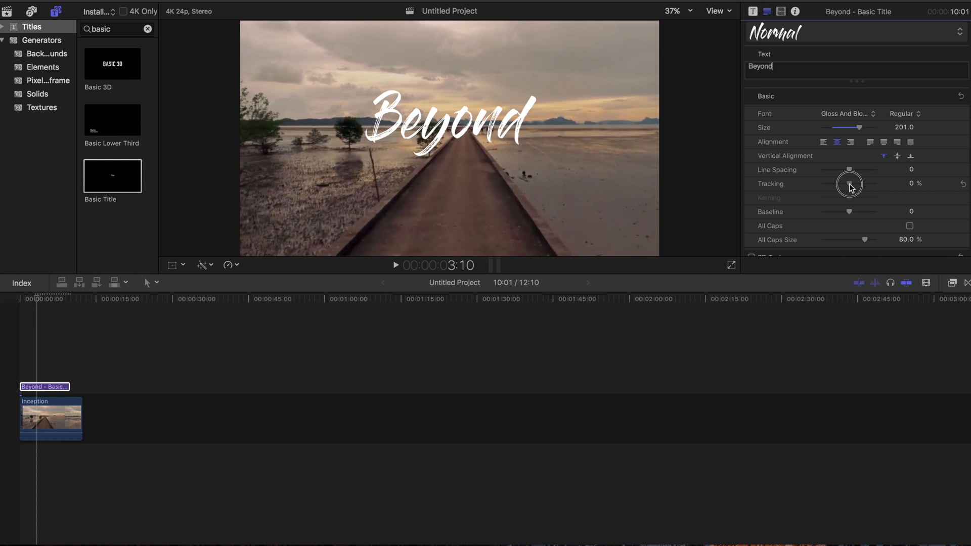
left_click_drag(849, 183, 854, 183)
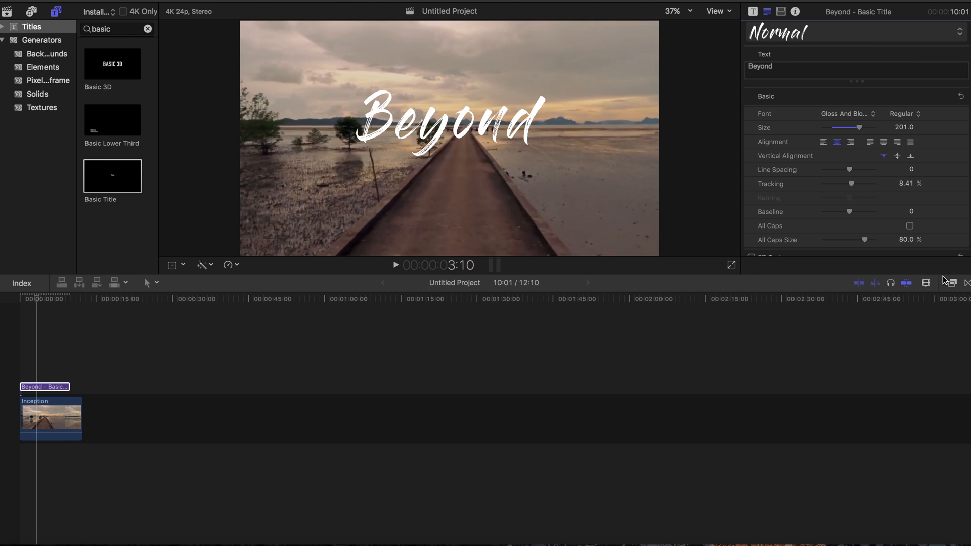
left_click(950, 283)
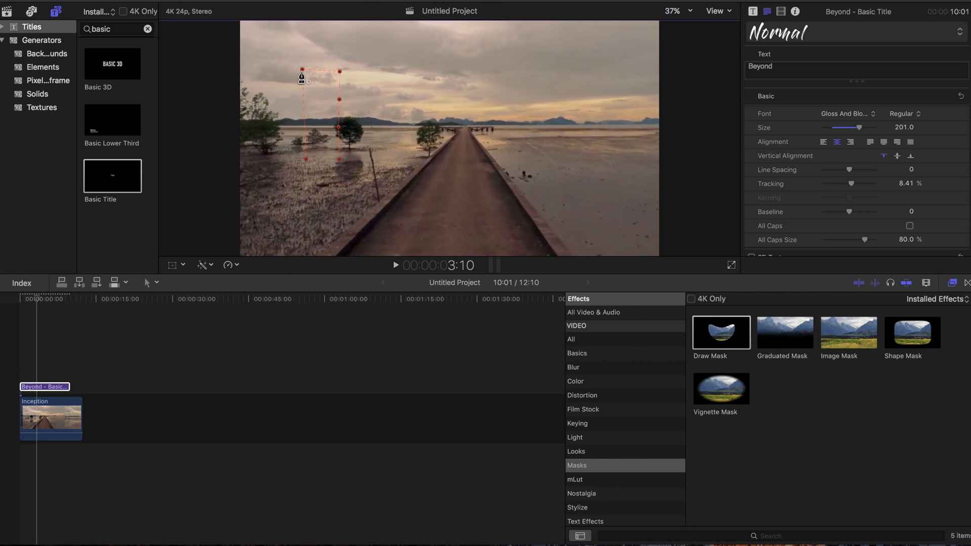
mouse_move(214, 261)
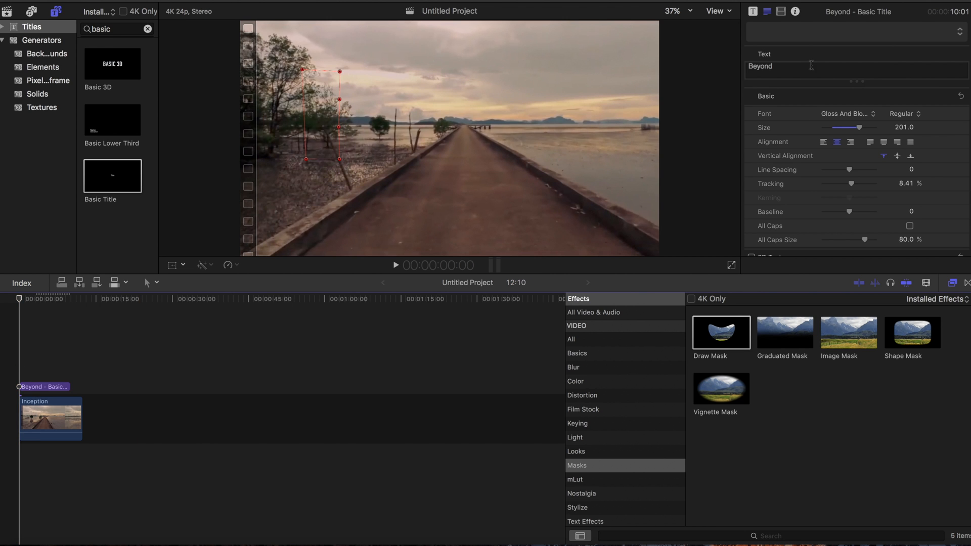
Step: In the Video inspector, expand Draw Mask Control Points and keyframe their starting positions
left_click(781, 12)
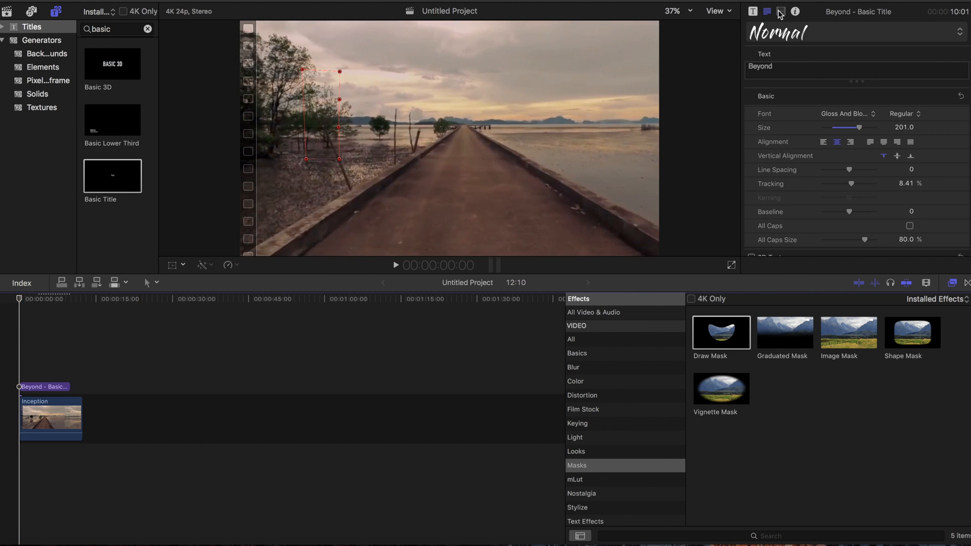
left_click(770, 11)
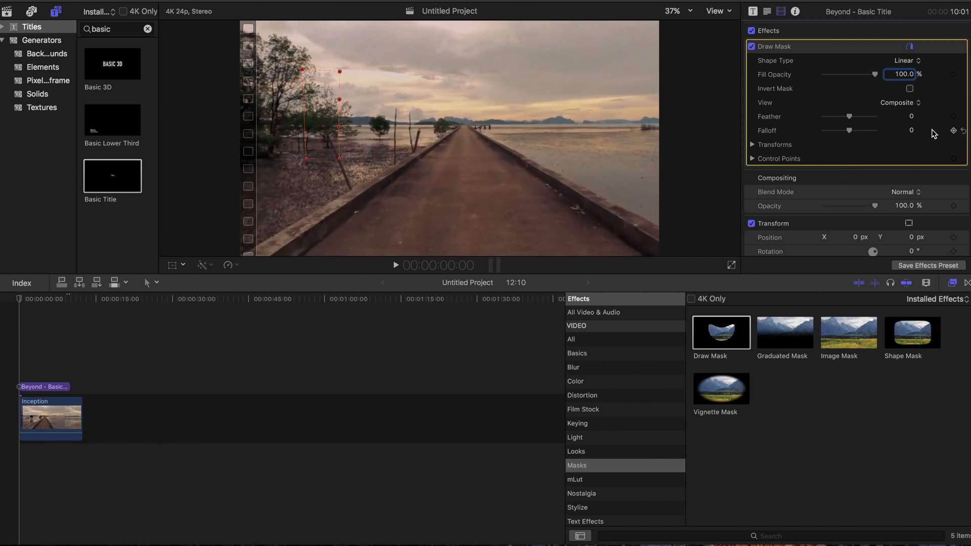
mouse_move(947, 142)
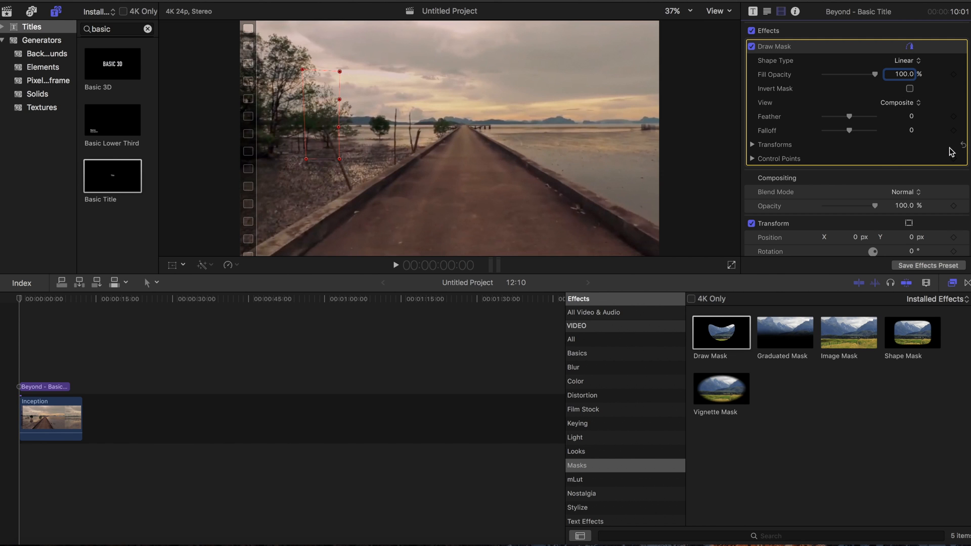
left_click(752, 158)
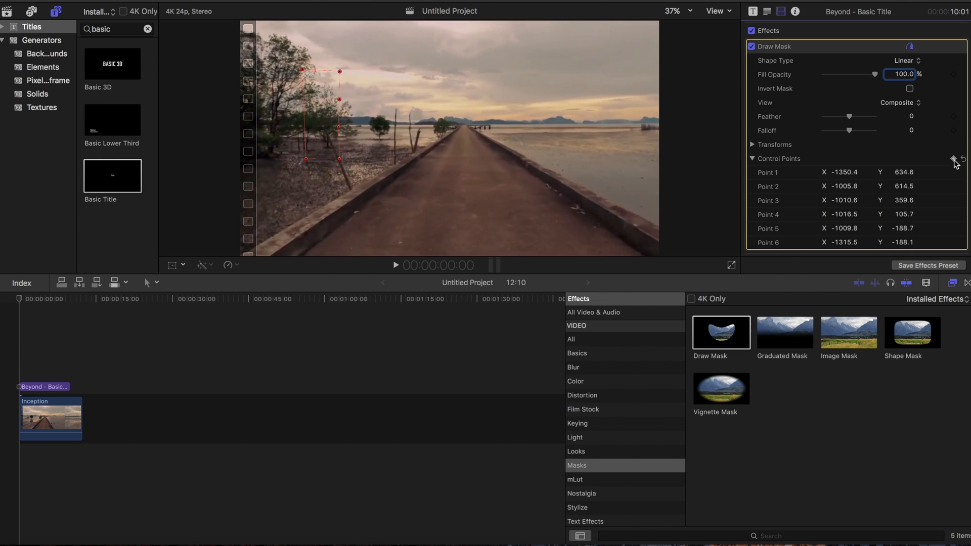
left_click(753, 145)
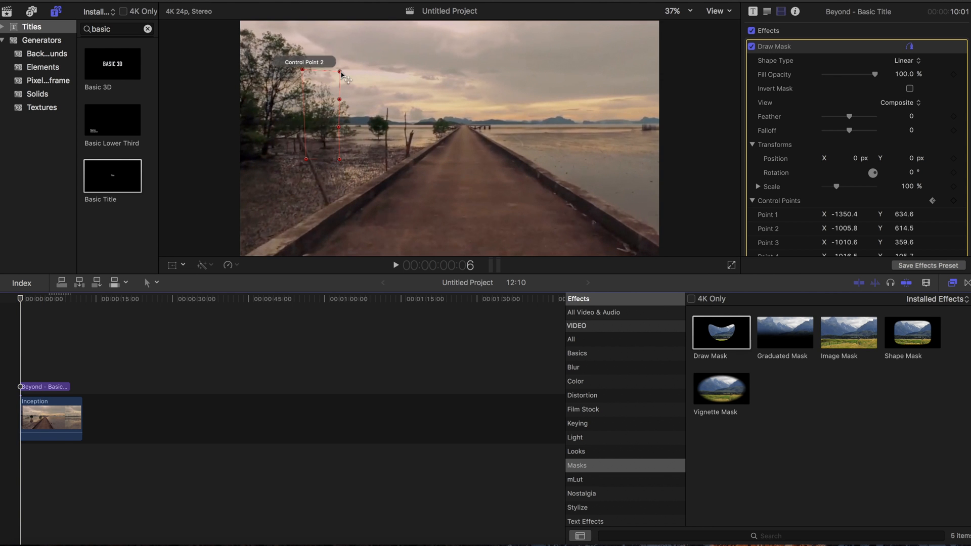
Step: Drag mask points 2 and 3 rightward over the first frames to uncover the first stroke
left_click_drag(339, 70, 341, 99)
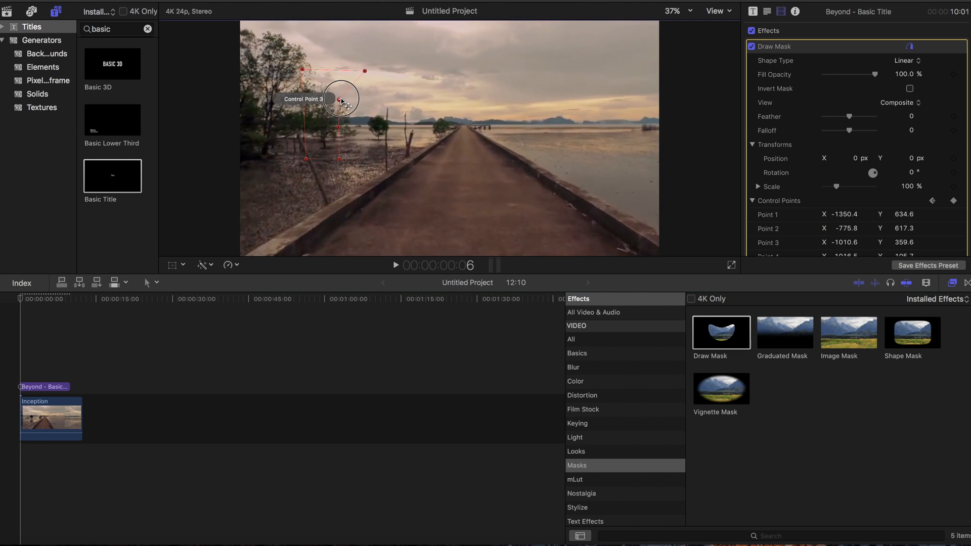
left_click_drag(340, 98, 381, 99)
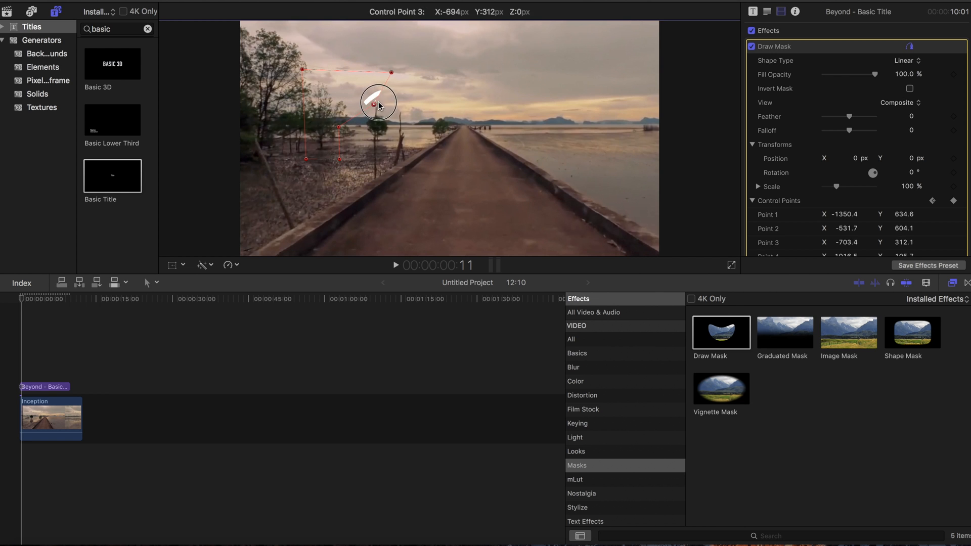
left_click_drag(373, 101, 387, 92)
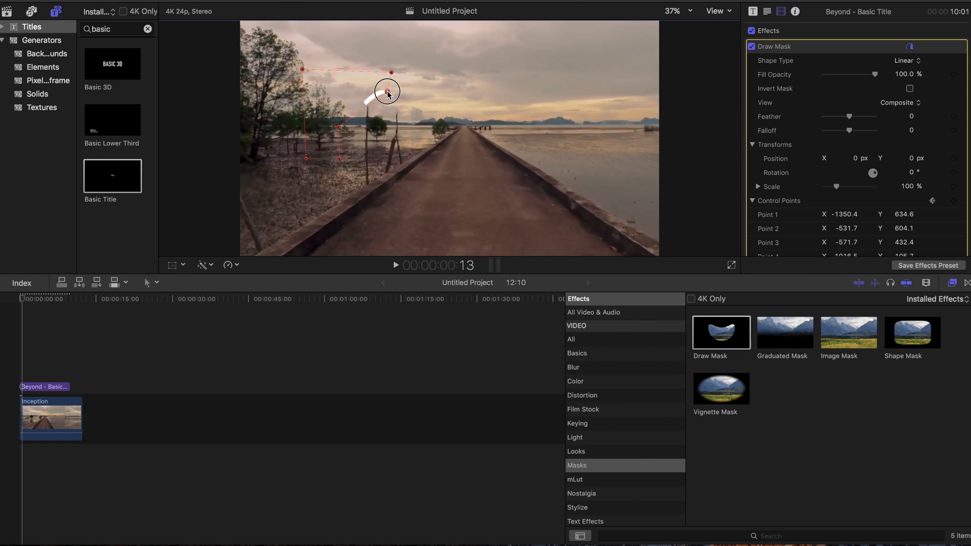
left_click_drag(388, 82, 339, 128)
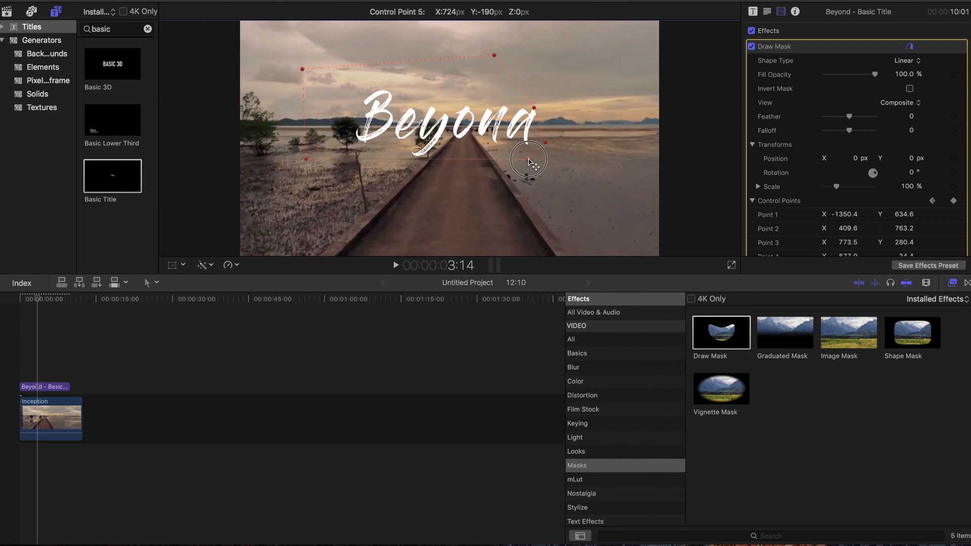
Step: Move mask points 5 and 3 past the end of 'Beyond' to reveal the rest of the word
left_click_drag(528, 158, 536, 106)
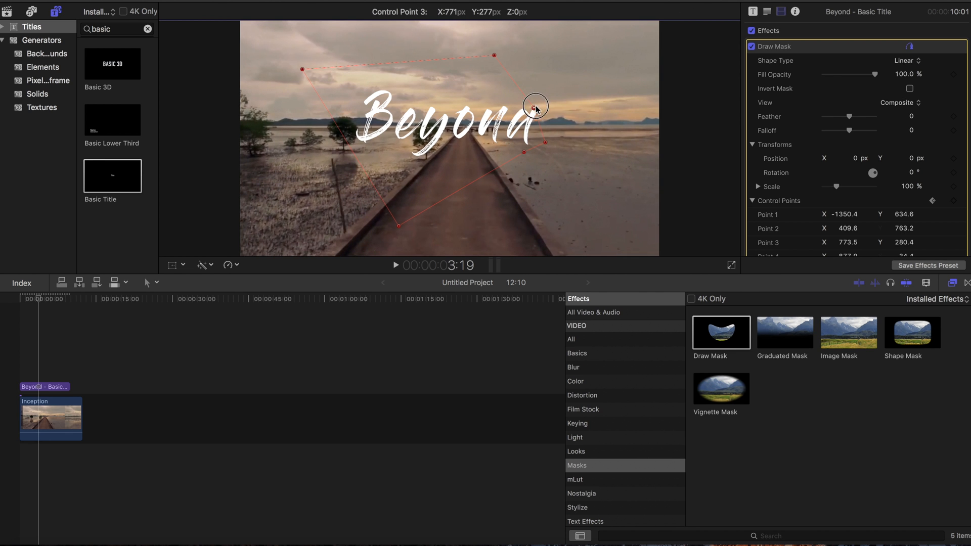
left_click_drag(536, 105, 551, 90)
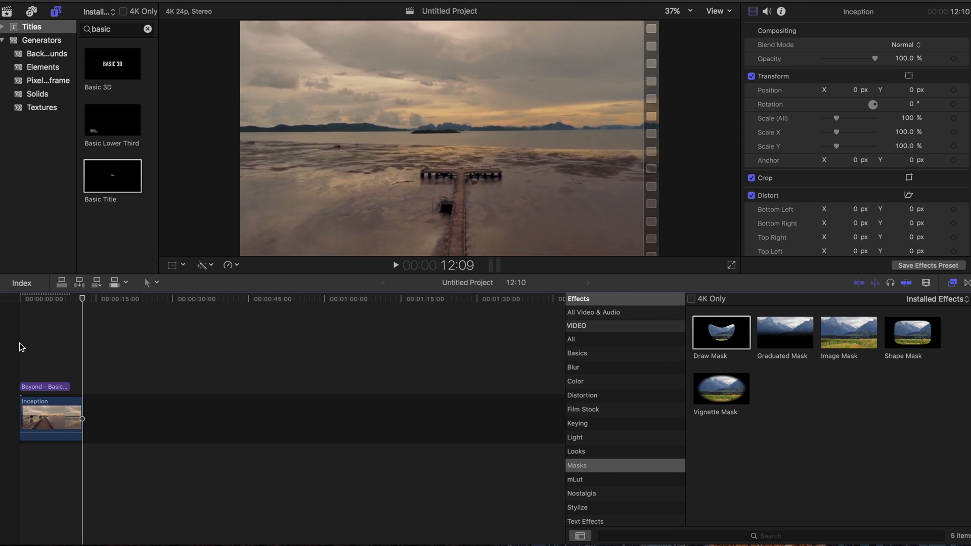
left_click(16, 299)
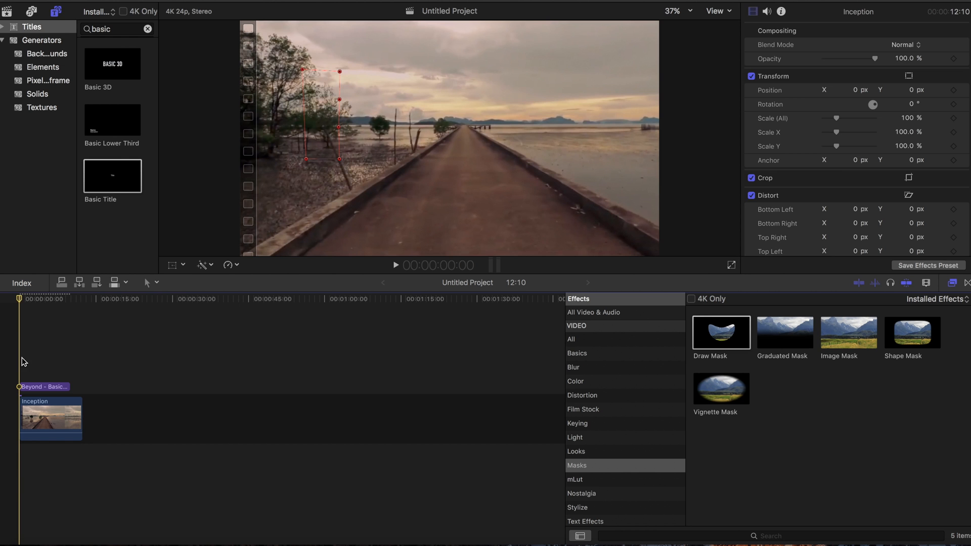